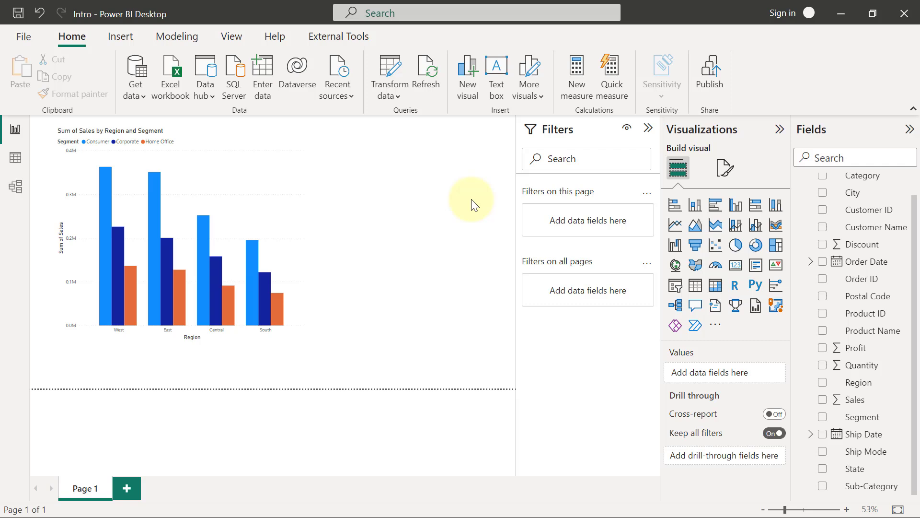
{"action": "mouse_move", "coordinate": [327, 164]}
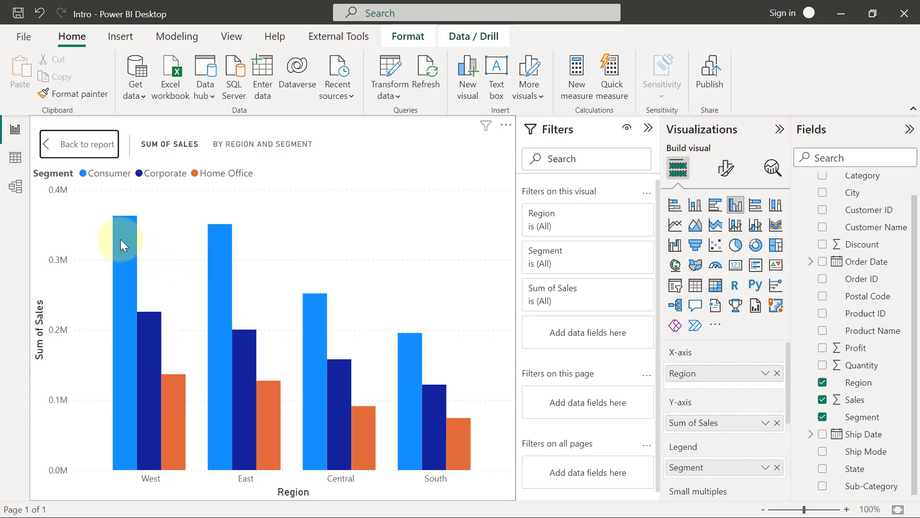
{"action": "mouse_move", "coordinate": [121, 244]}
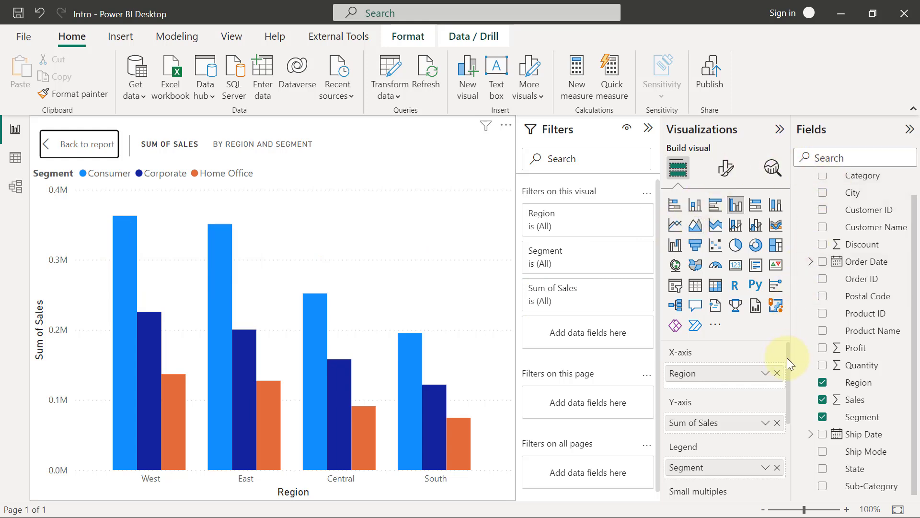
Step: Scroll the Visualizations pane down to reach the Tooltips well
{"action": "scroll", "scroll_direction": "down", "scroll_amount": 3}
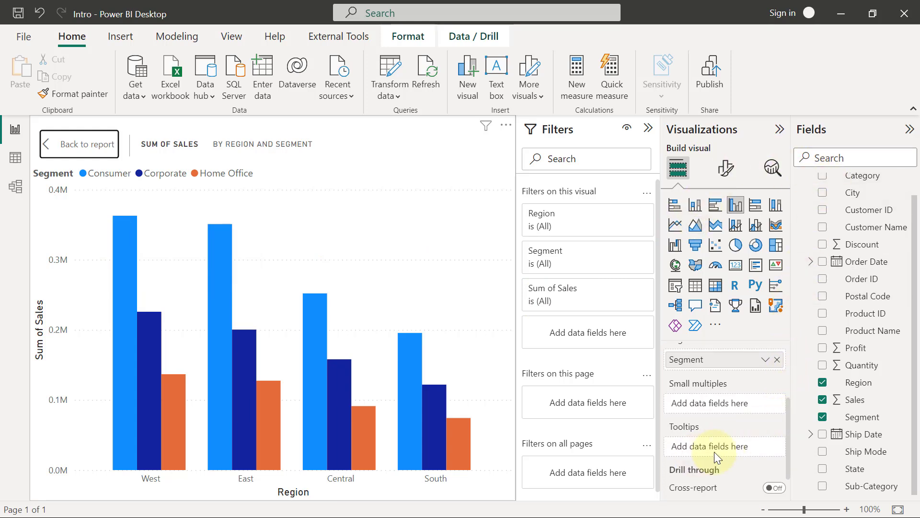
{"action": "mouse_move", "coordinate": [856, 347]}
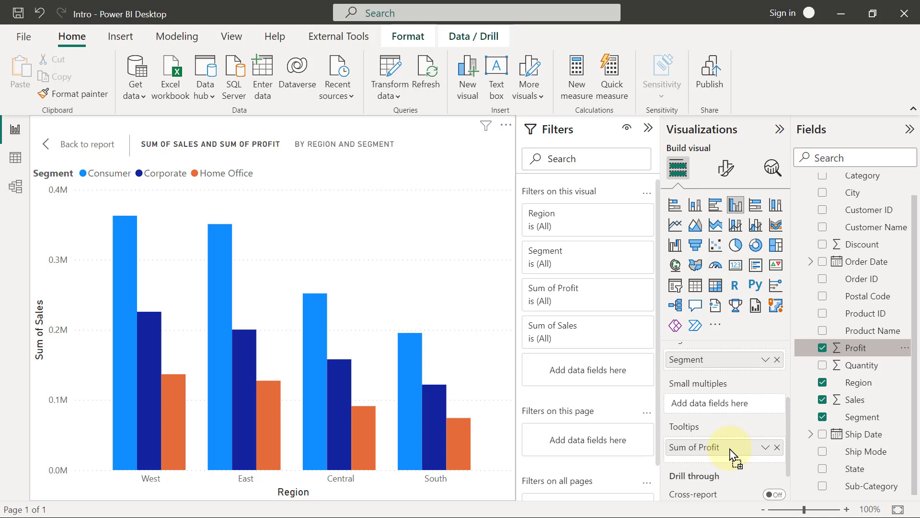
{"action": "mouse_move", "coordinate": [127, 258]}
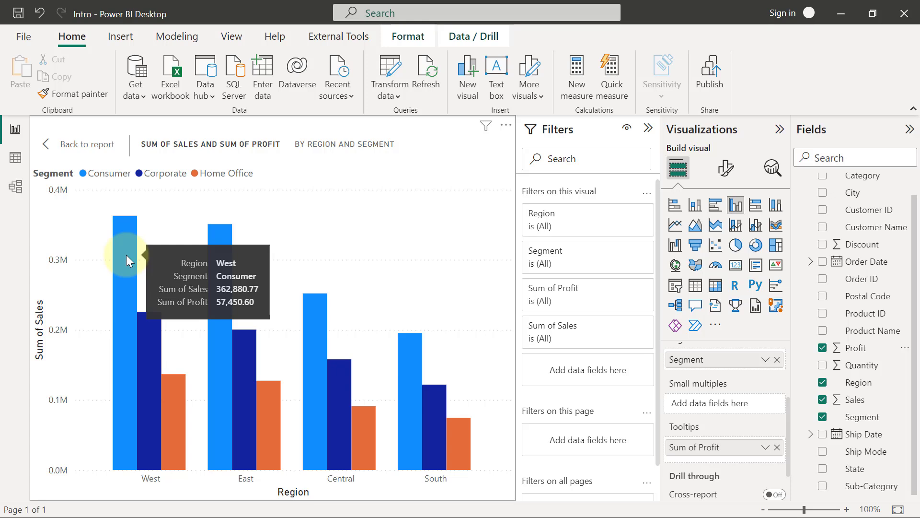
{"action": "mouse_move", "coordinate": [616, 394]}
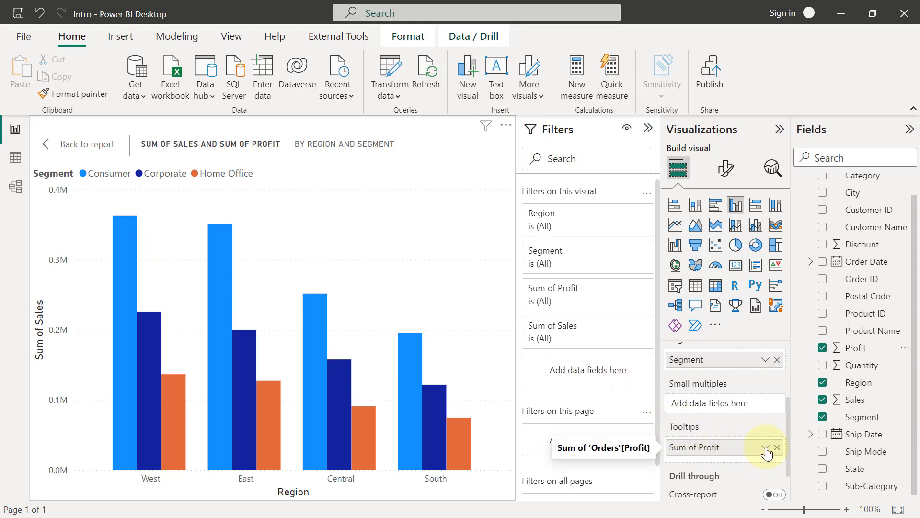
Step: Change the Profit tooltip aggregation from Sum to Average
{"action": "left_click", "coordinate": [767, 447]}
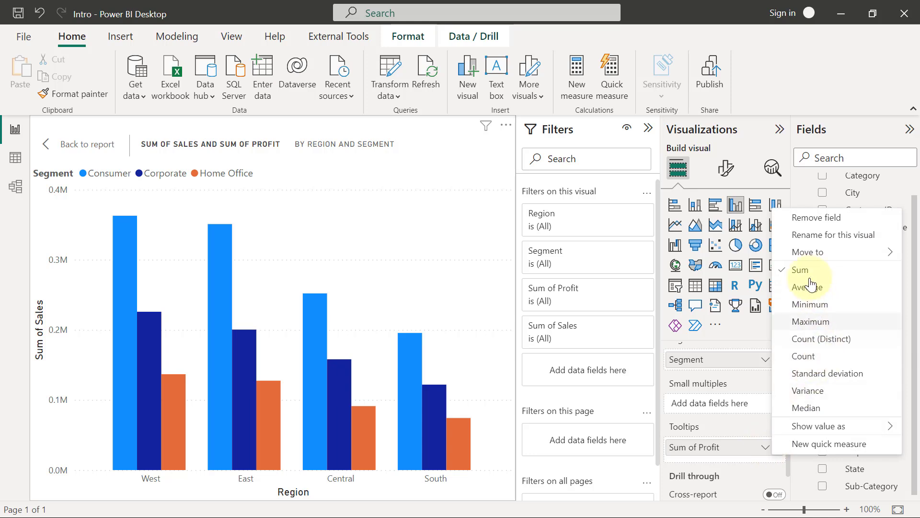
{"action": "mouse_move", "coordinate": [808, 286]}
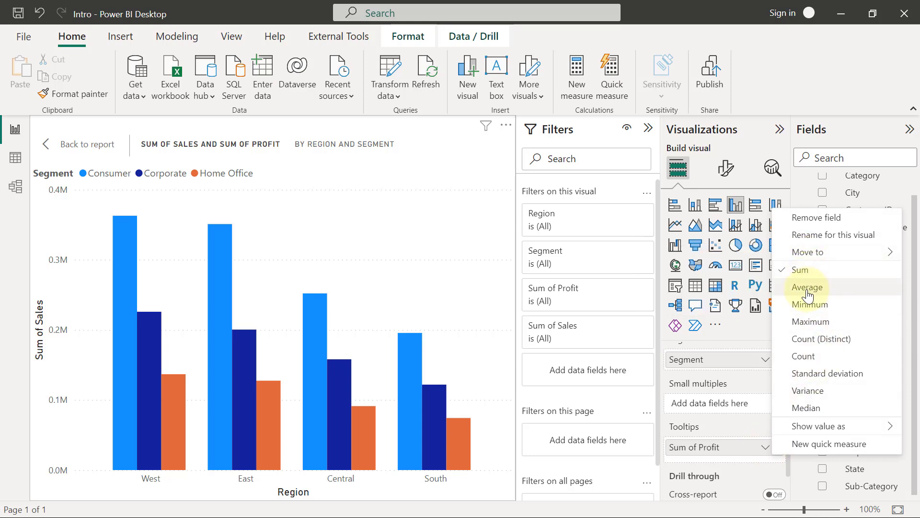
{"action": "left_click", "coordinate": [808, 286]}
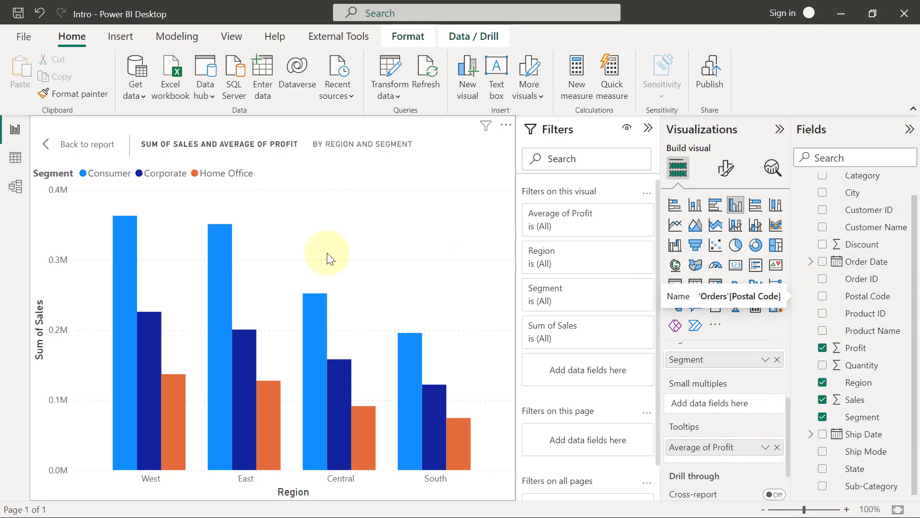
{"action": "mouse_move", "coordinate": [126, 261]}
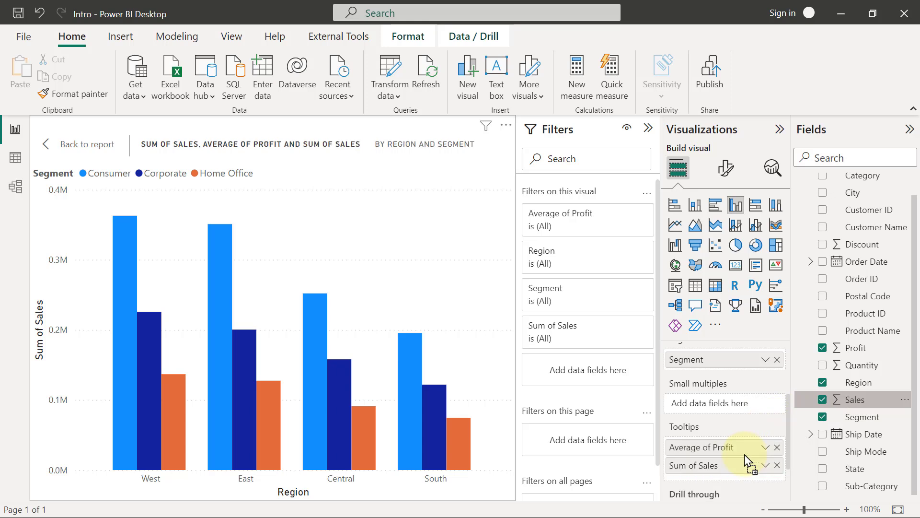
{"action": "mouse_move", "coordinate": [135, 268]}
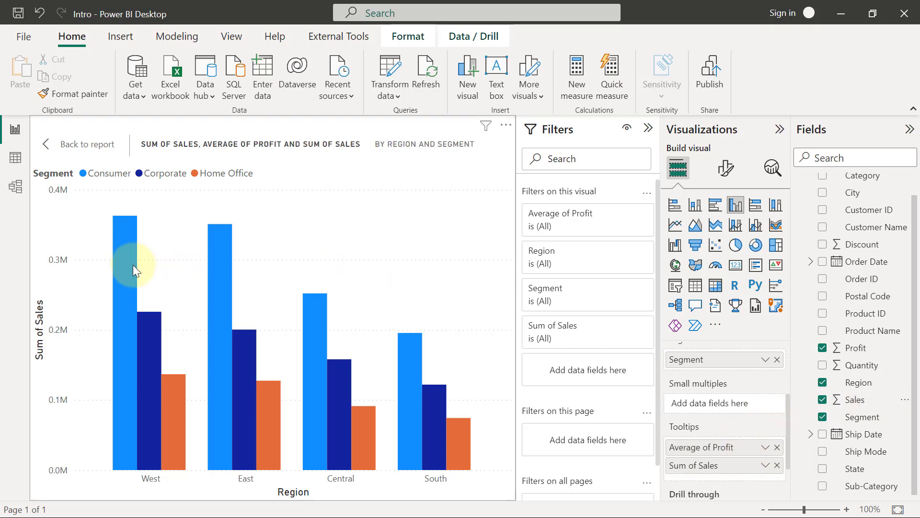
{"action": "mouse_move", "coordinate": [135, 264]}
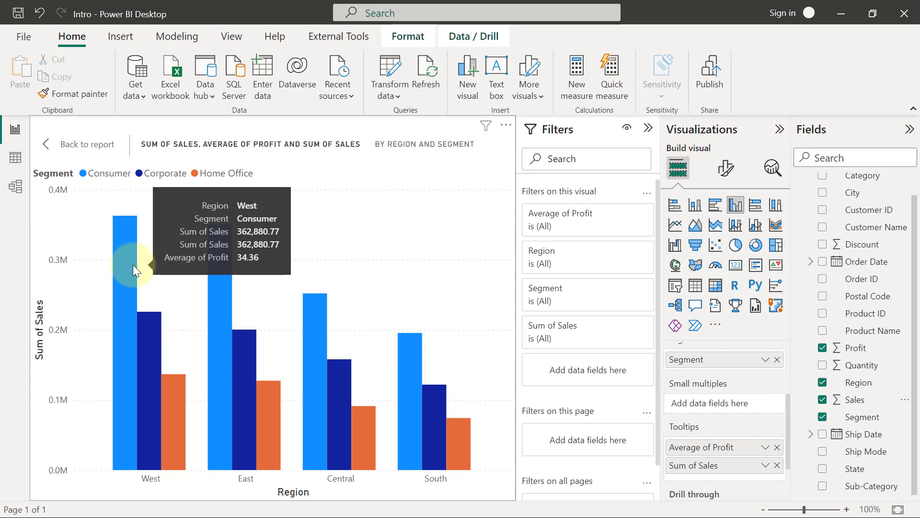
{"action": "mouse_move", "coordinate": [763, 470]}
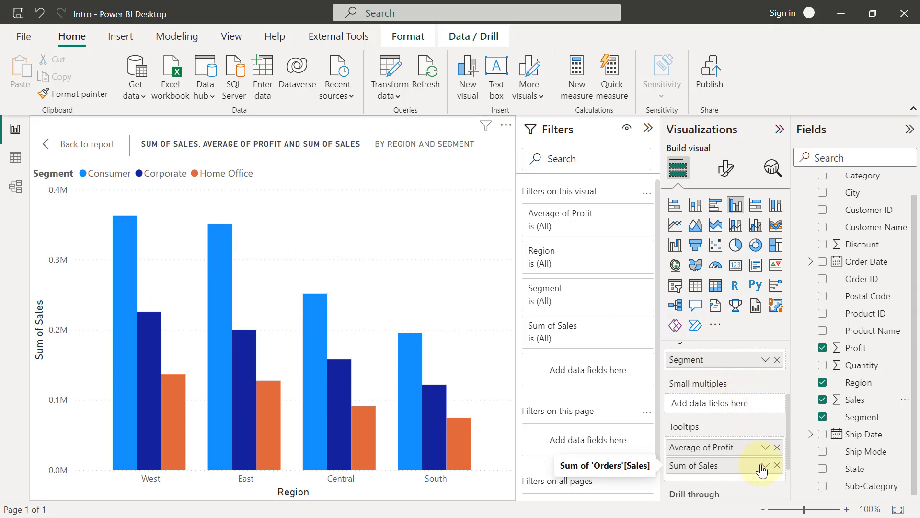
Step: Change the Sales tooltip aggregation from Sum to Average
{"action": "left_click", "coordinate": [763, 470]}
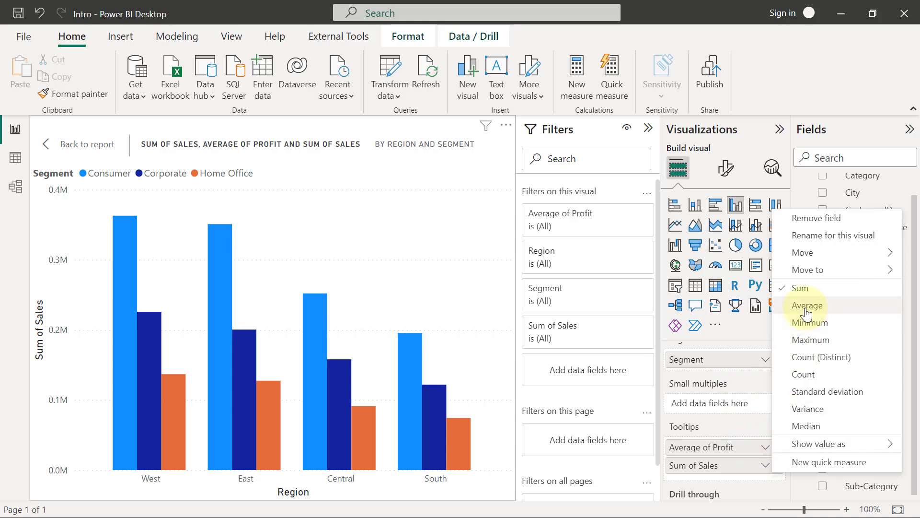
{"action": "left_click", "coordinate": [808, 305]}
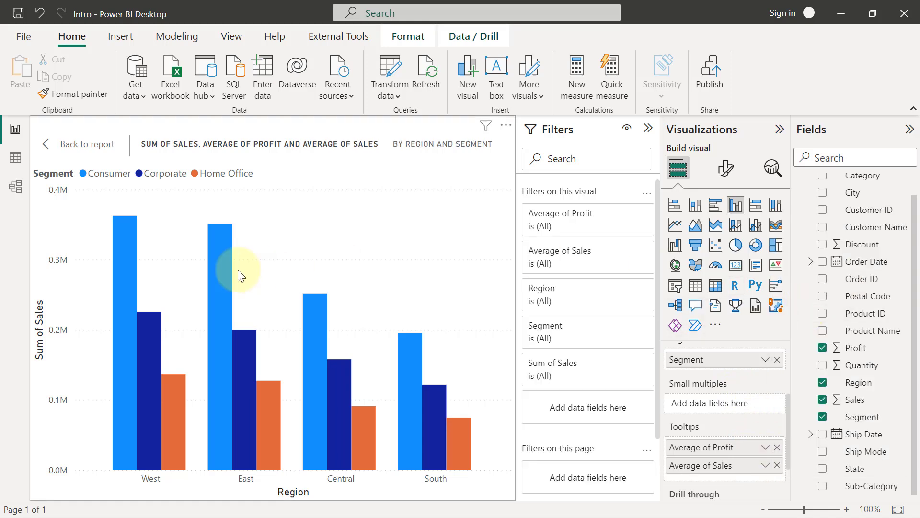
{"action": "mouse_move", "coordinate": [132, 257]}
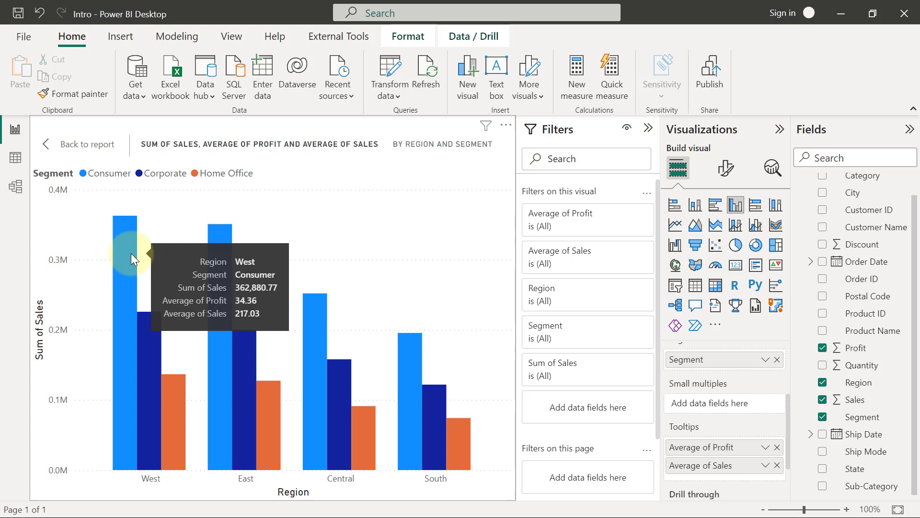